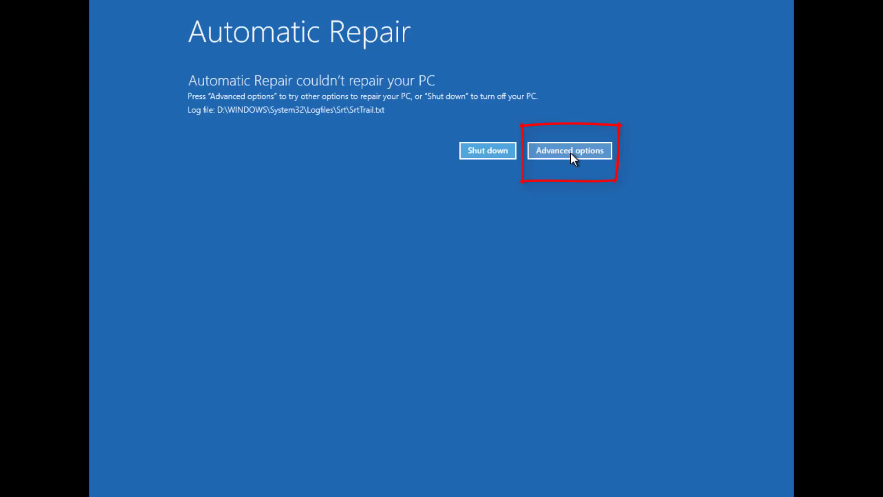
Navigate from the failed automatic repair to the Troubleshoot recovery choices
click(569, 150)
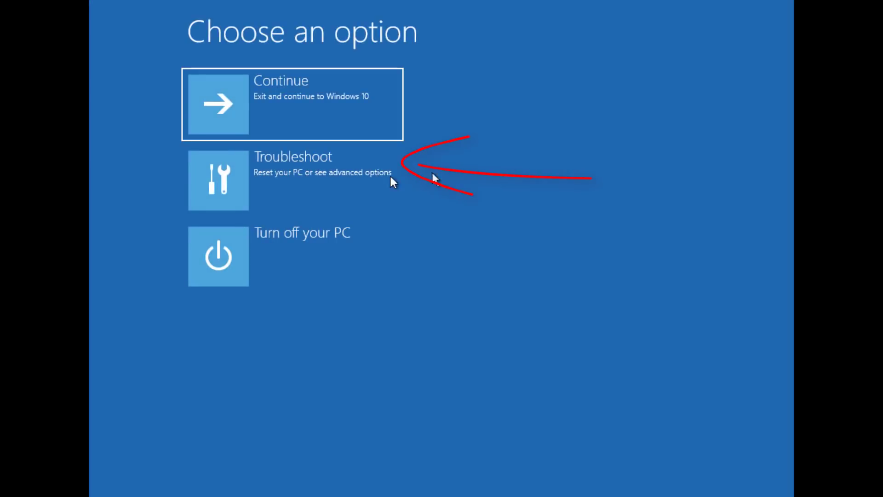
click(291, 180)
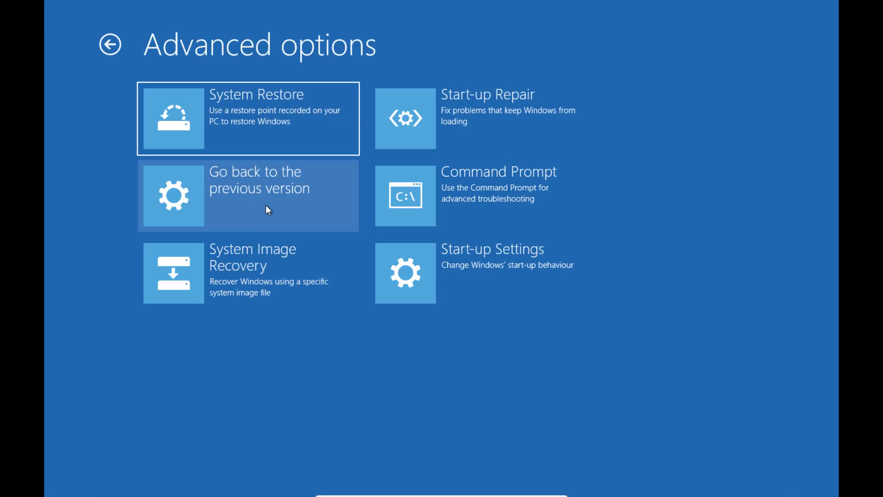
mouse_move(275, 373)
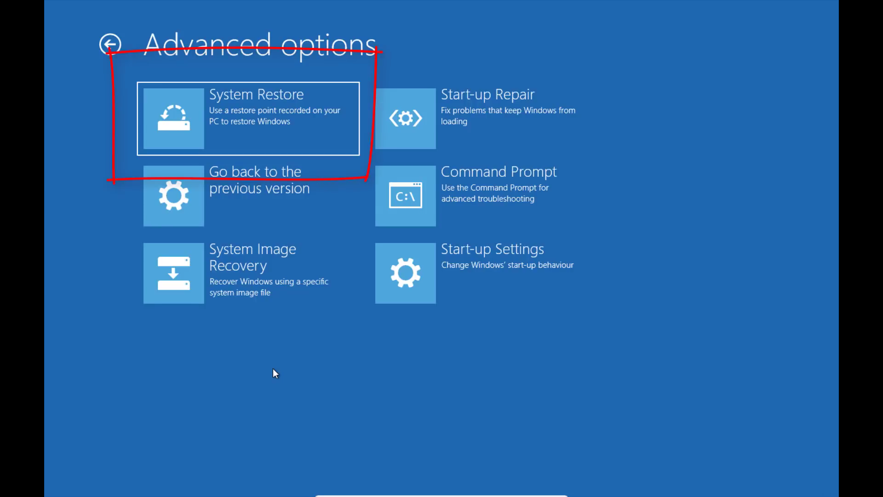
mouse_move(281, 132)
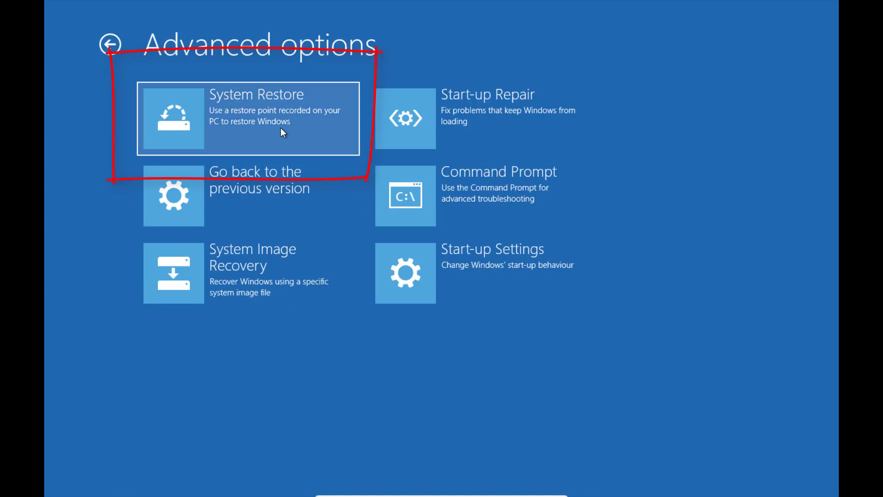
Start System Restore and continue to the list showing the Update 3 restore point of 29/09/2018
click(247, 118)
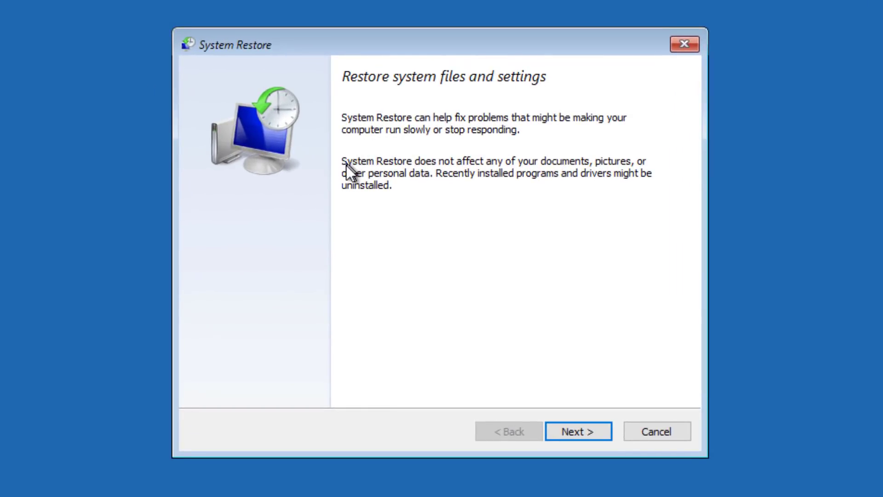
mouse_move(636, 172)
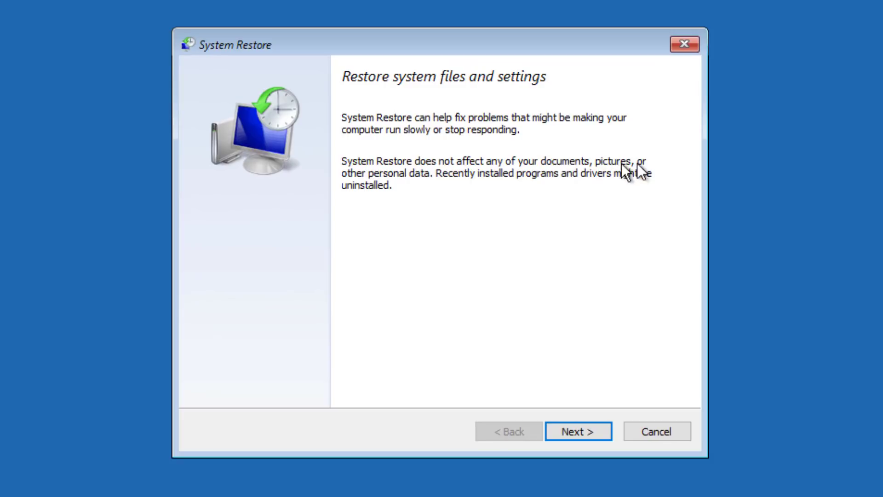
mouse_move(479, 191)
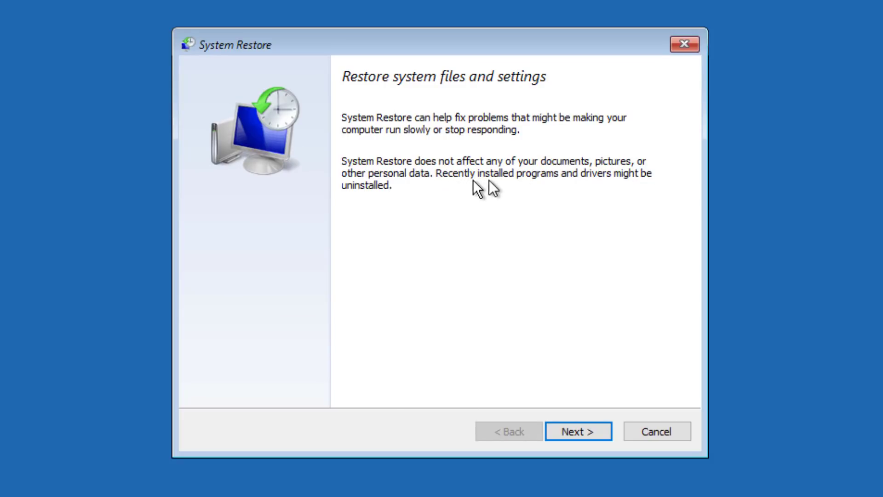
mouse_move(613, 193)
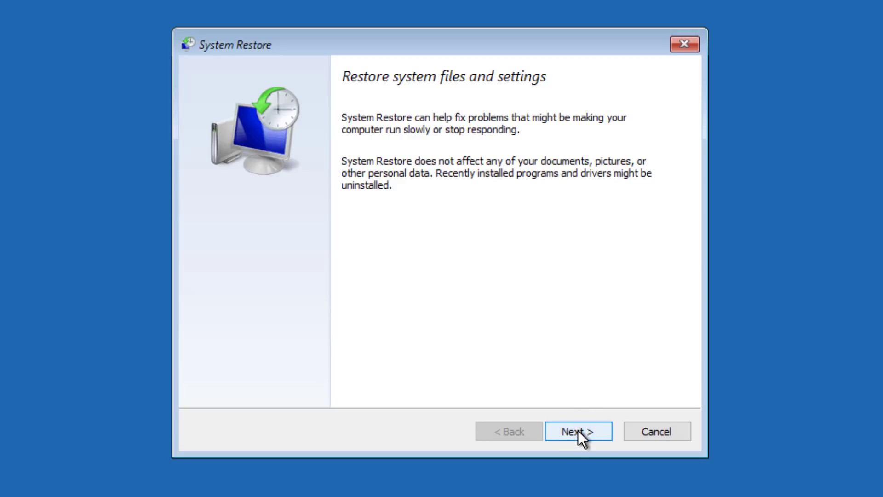
click(578, 430)
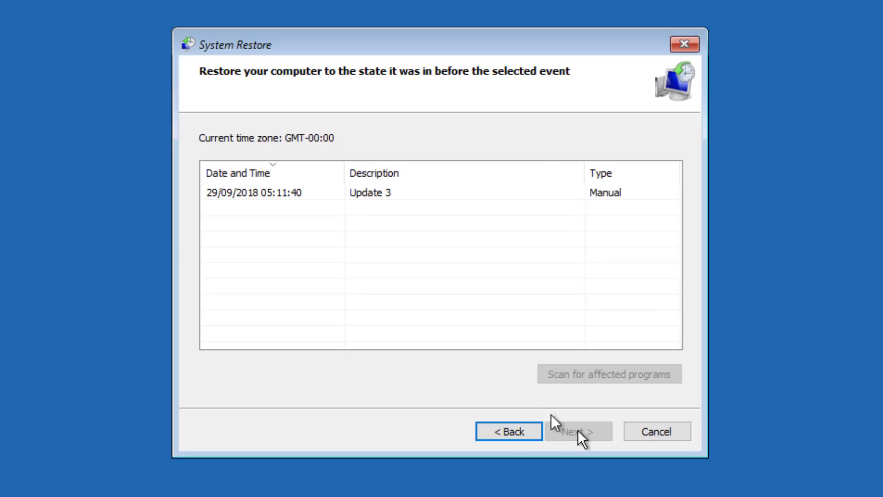
Restore Local Disk (C:) to the Update 3 point, accepting the cannot-be-undone warning
click(271, 192)
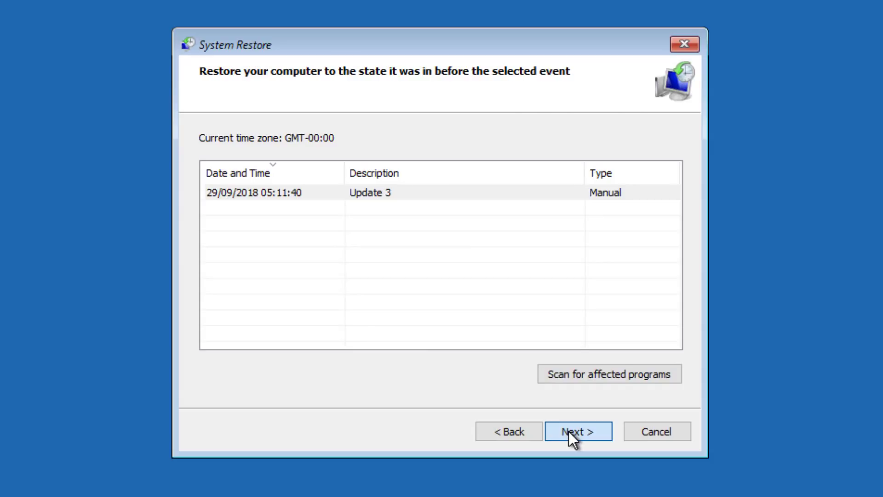
click(578, 430)
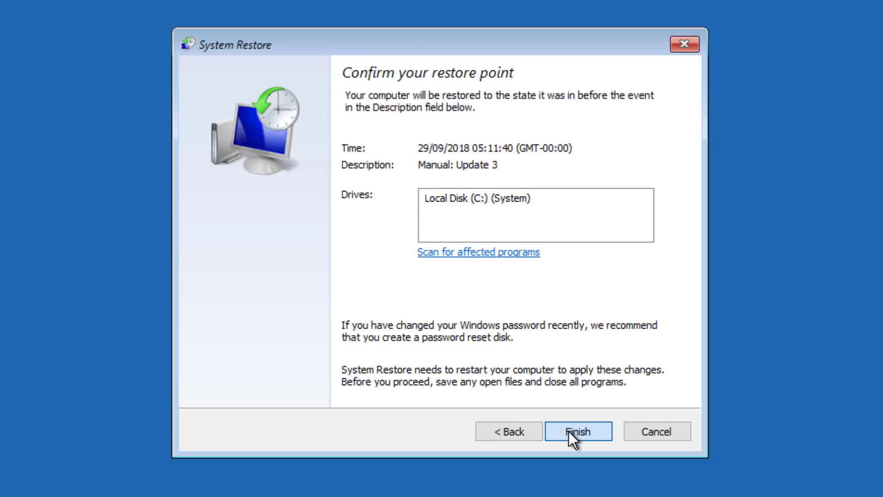
click(579, 431)
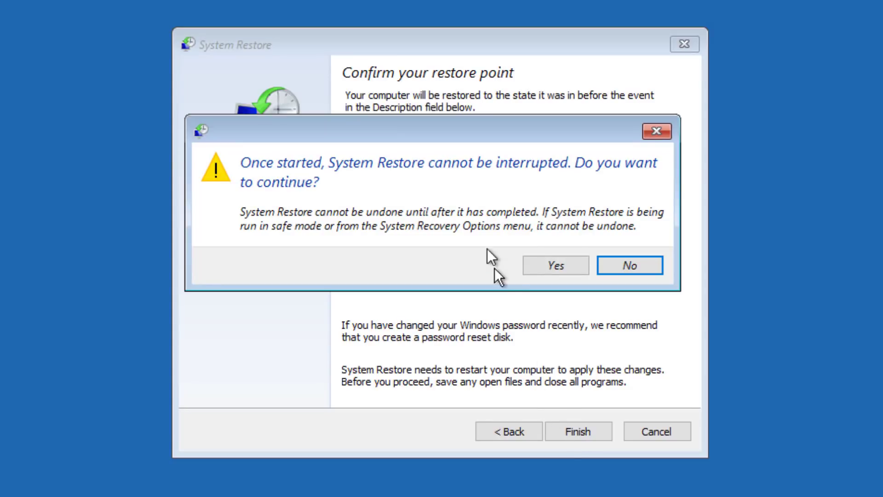
mouse_move(573, 242)
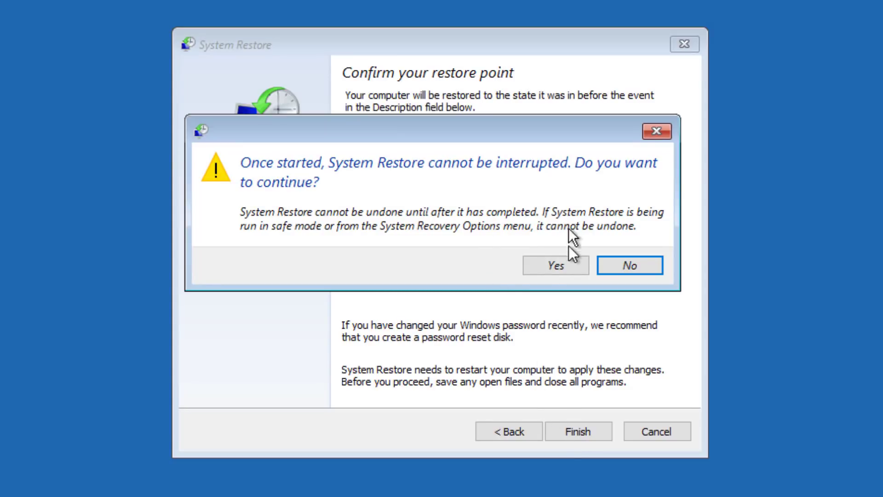
click(554, 265)
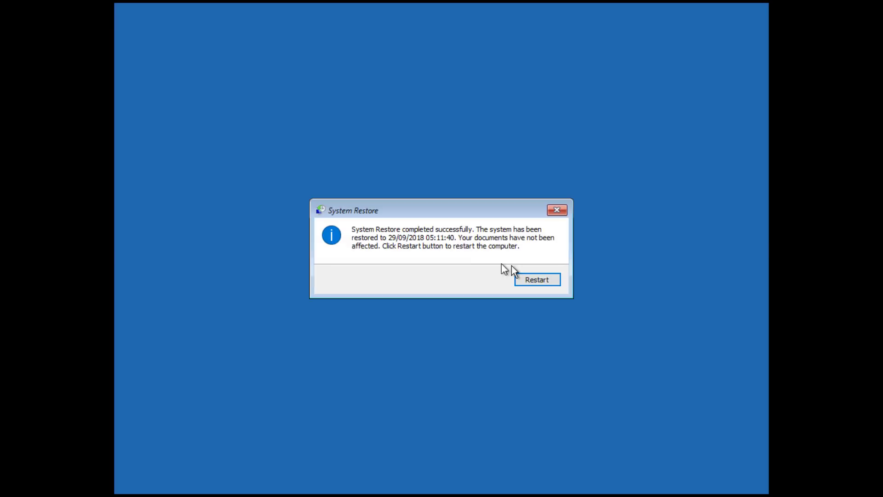
mouse_move(476, 237)
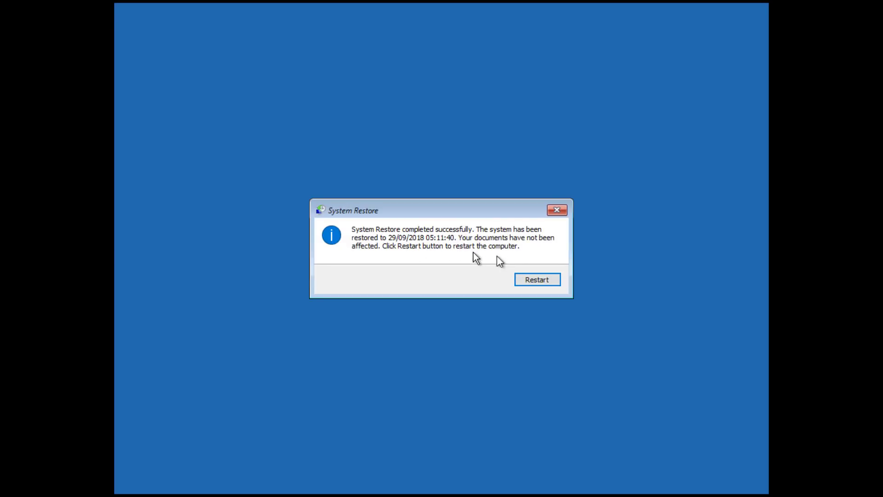
Restart after the successful restore and dismiss the completion notice on the desktop
click(536, 280)
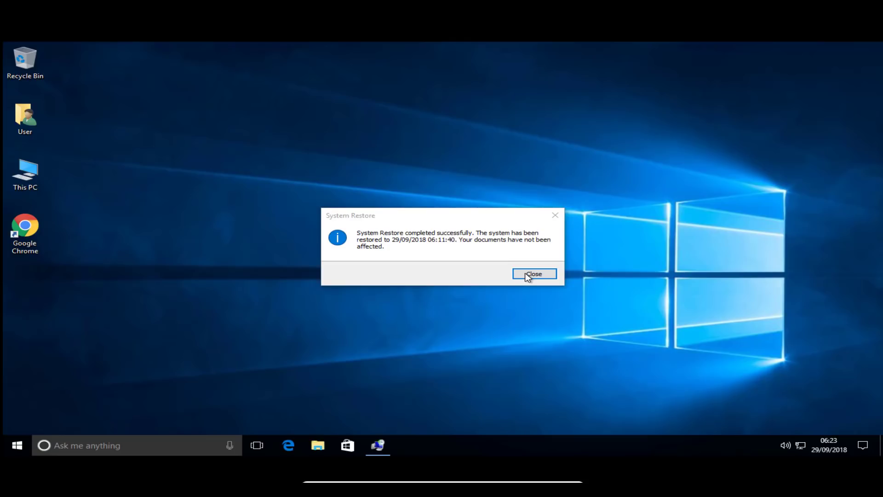
mouse_move(475, 240)
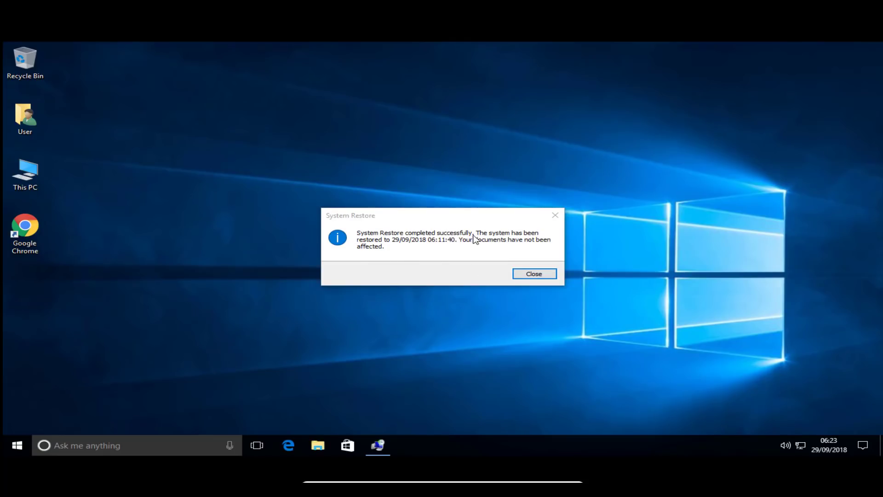
click(532, 273)
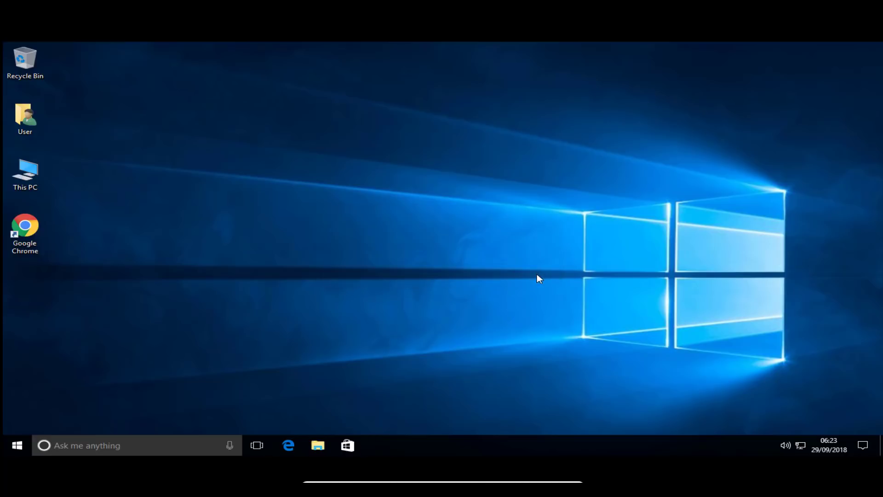